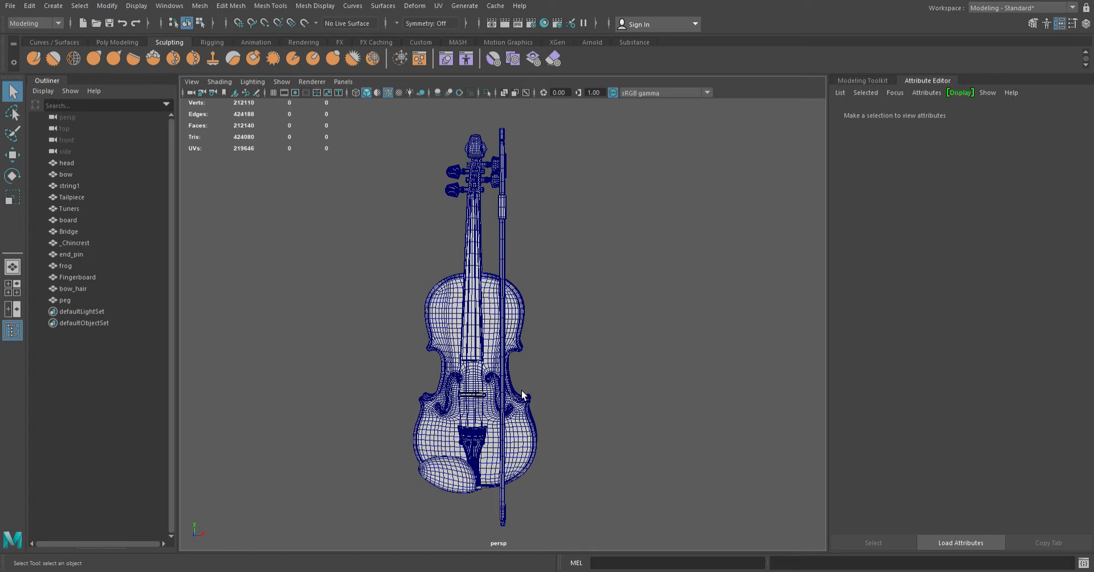
pyautogui.moveTo(578, 286)
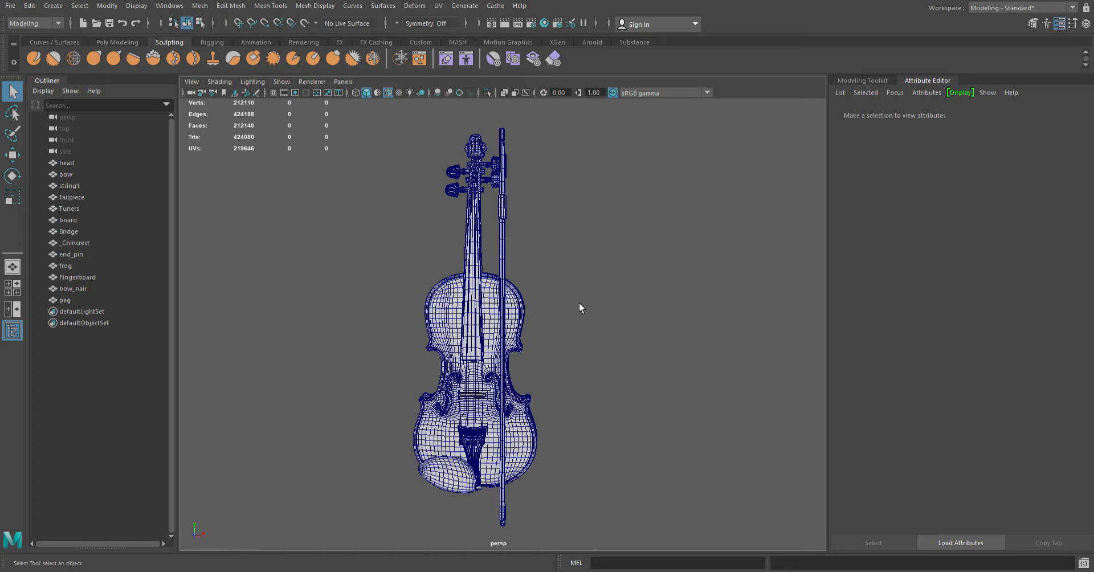
pyautogui.moveTo(602, 311)
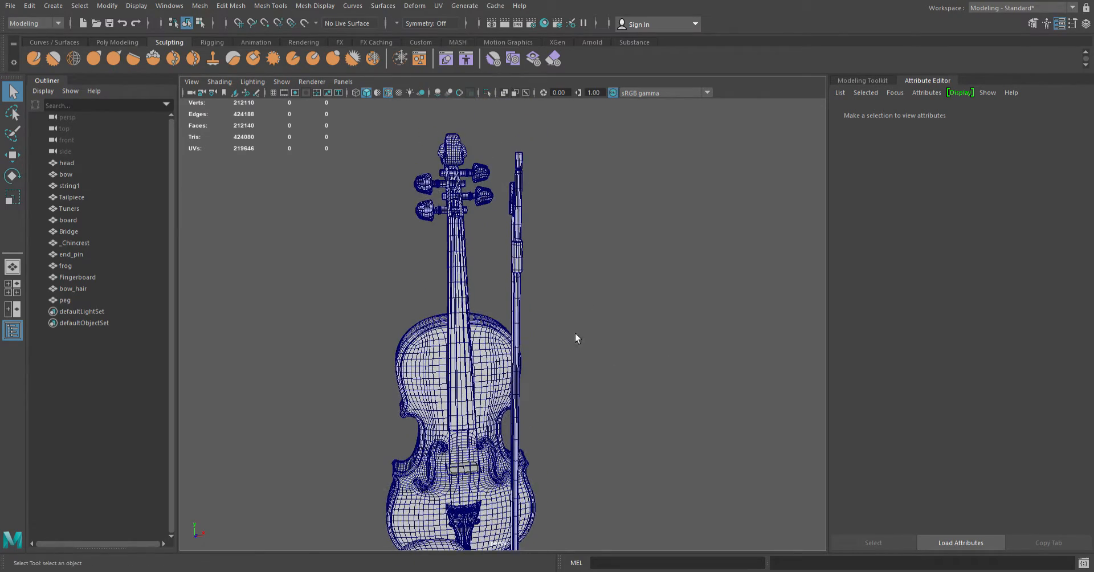
# Zoom onto the violin scroll and bow tip, then dolly back to show the neck.
pyautogui.moveTo(576, 339); pyautogui.dragTo(440, 293)
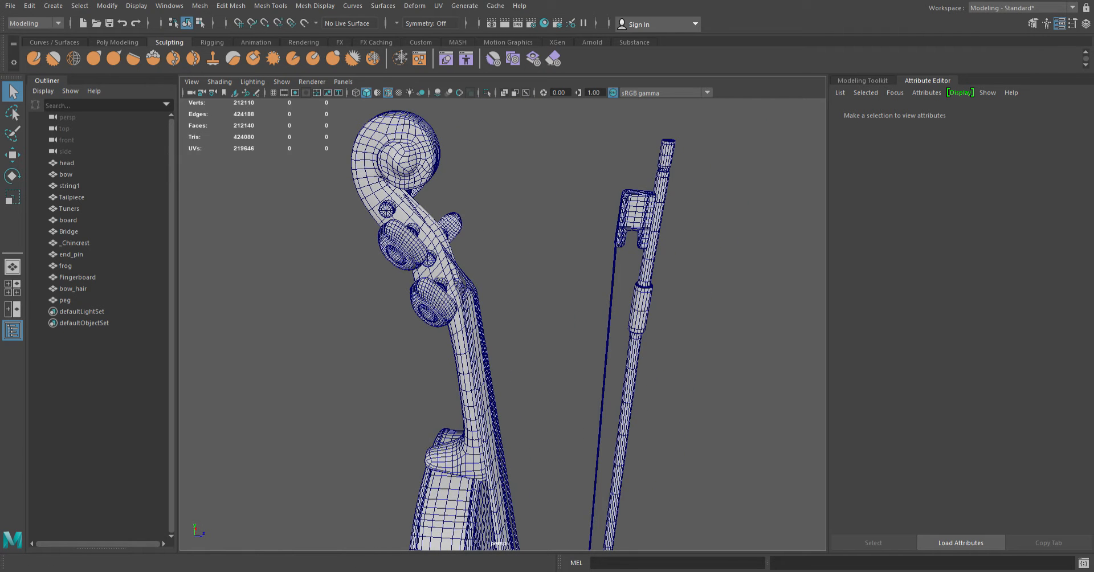
pyautogui.moveTo(324, 225)
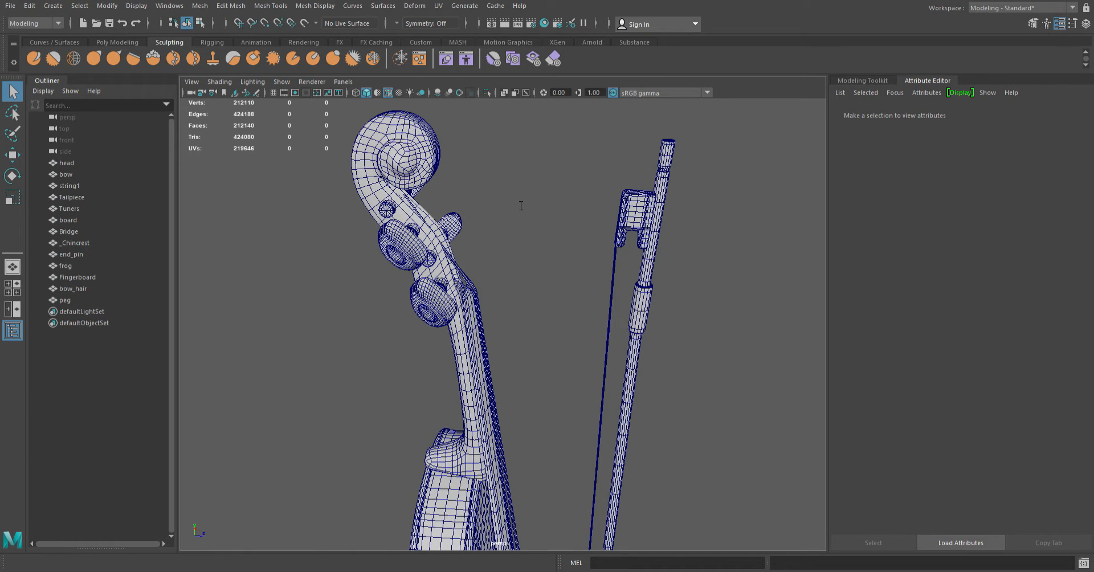
pyautogui.moveTo(295, 260)
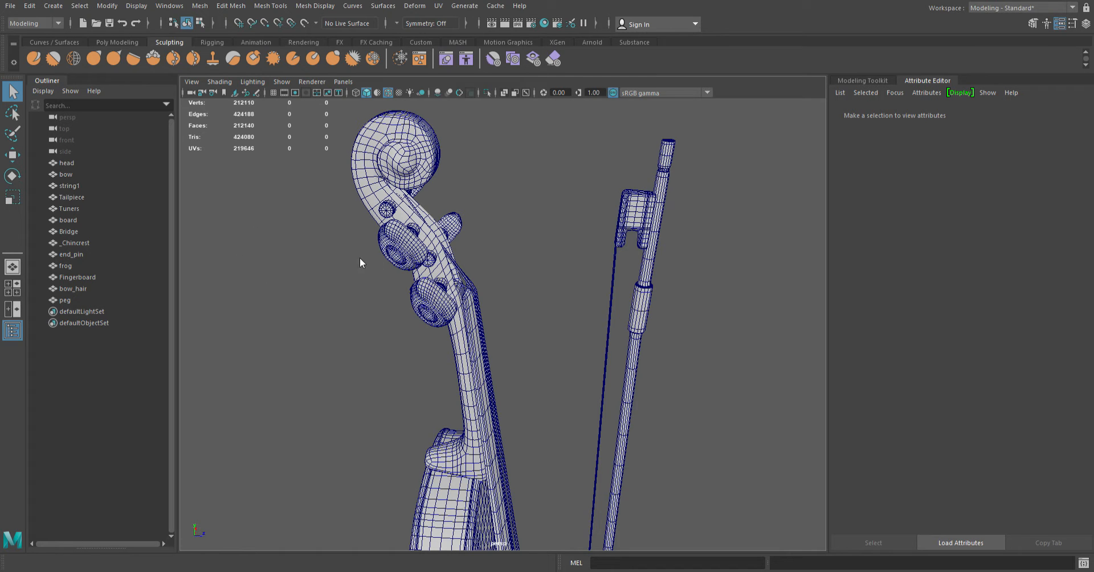
pyautogui.moveTo(687, 267)
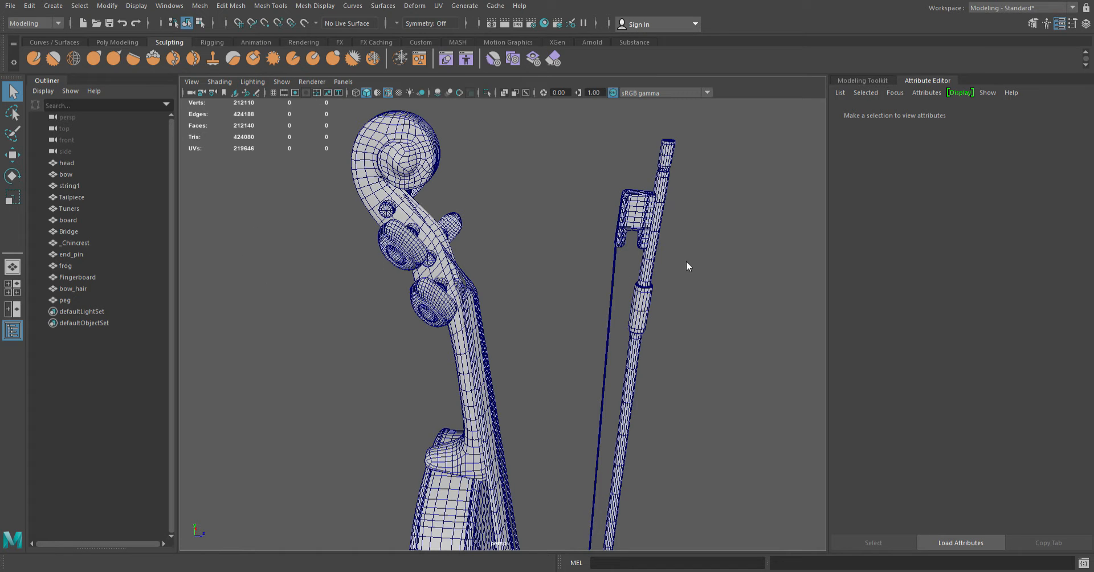
pyautogui.moveTo(798, 218)
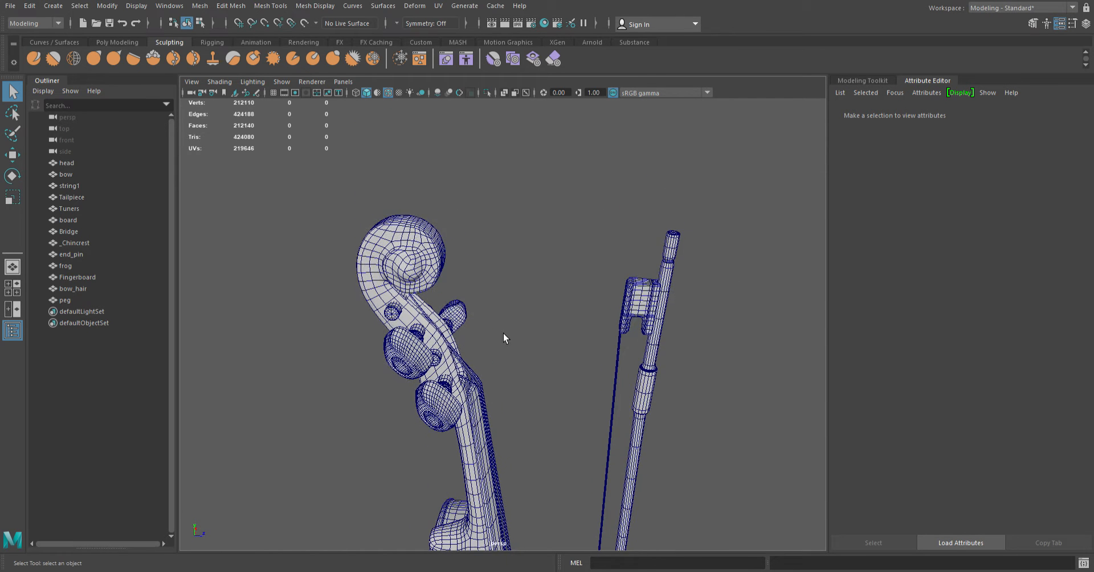
pyautogui.moveTo(506, 339); pyautogui.dragTo(496, 286)
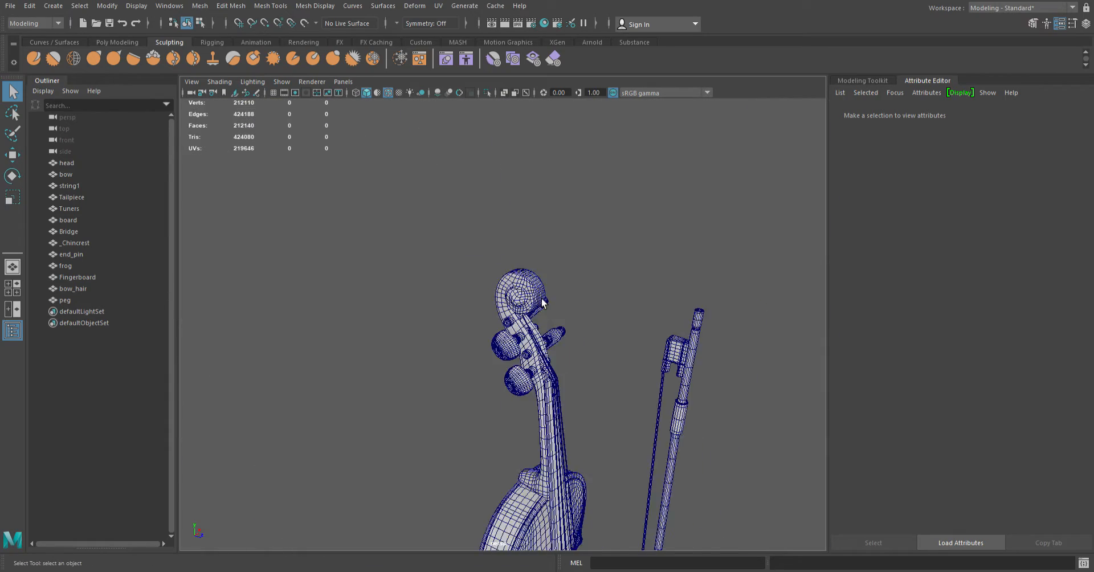
# Zoom close on the scroll's spiral, then pull back to the lower body and bow.
pyautogui.moveTo(544, 302); pyautogui.dragTo(541, 269)
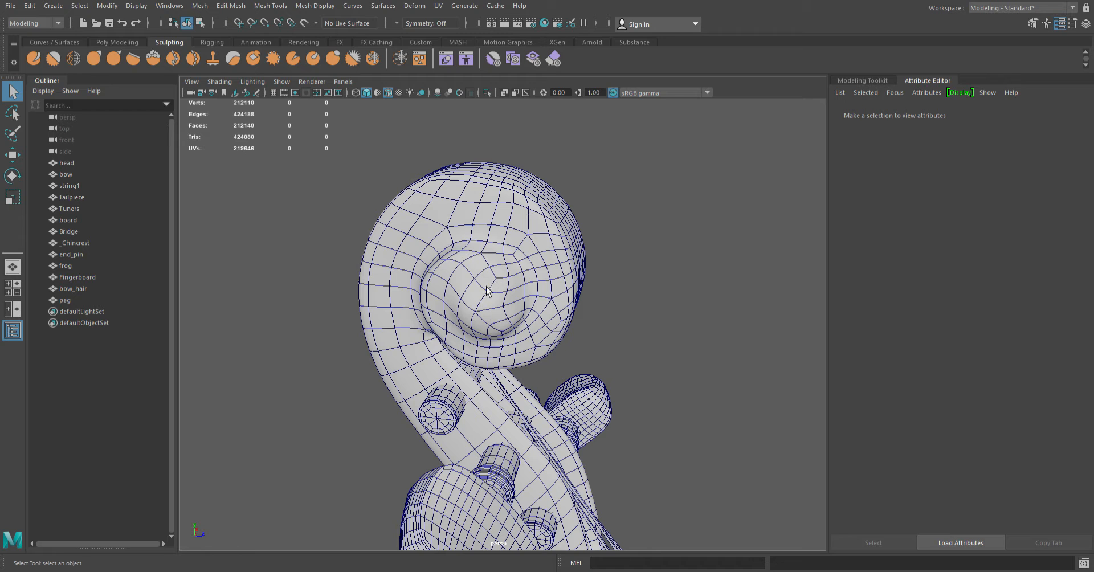
pyautogui.moveTo(590, 313)
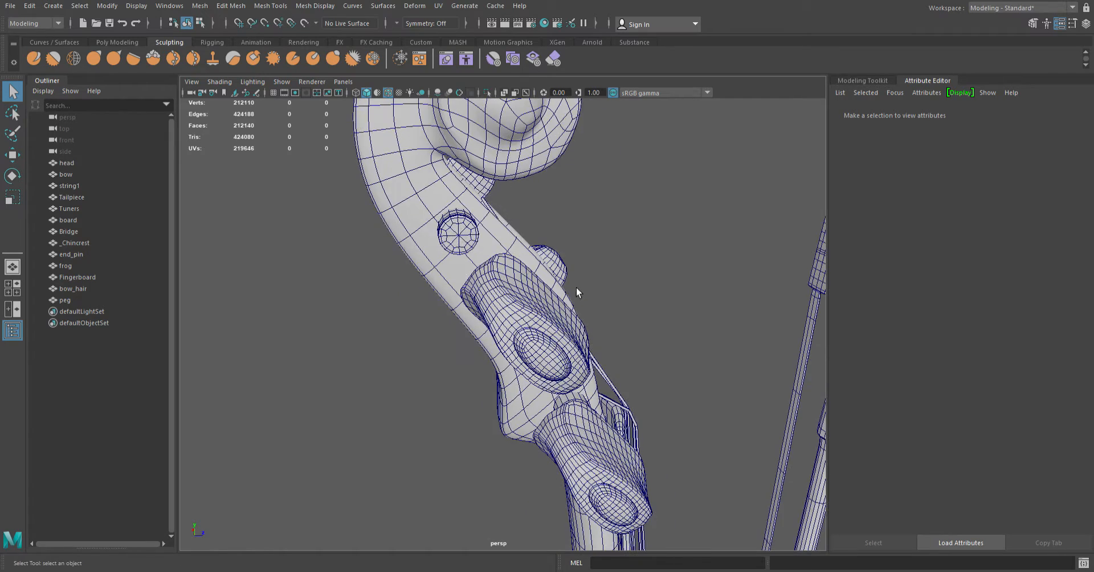
pyautogui.moveTo(576, 293); pyautogui.dragTo(506, 377)
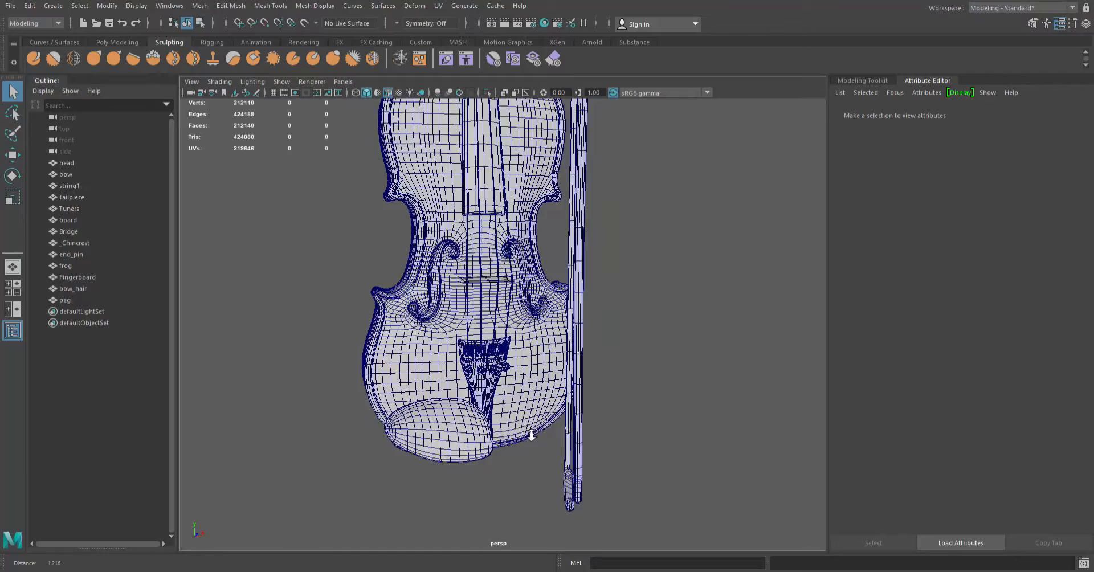
# Orbit from the violin's side profile to the pegbox front, then pan along the body edge.
pyautogui.moveTo(530, 436); pyautogui.dragTo(538, 403)
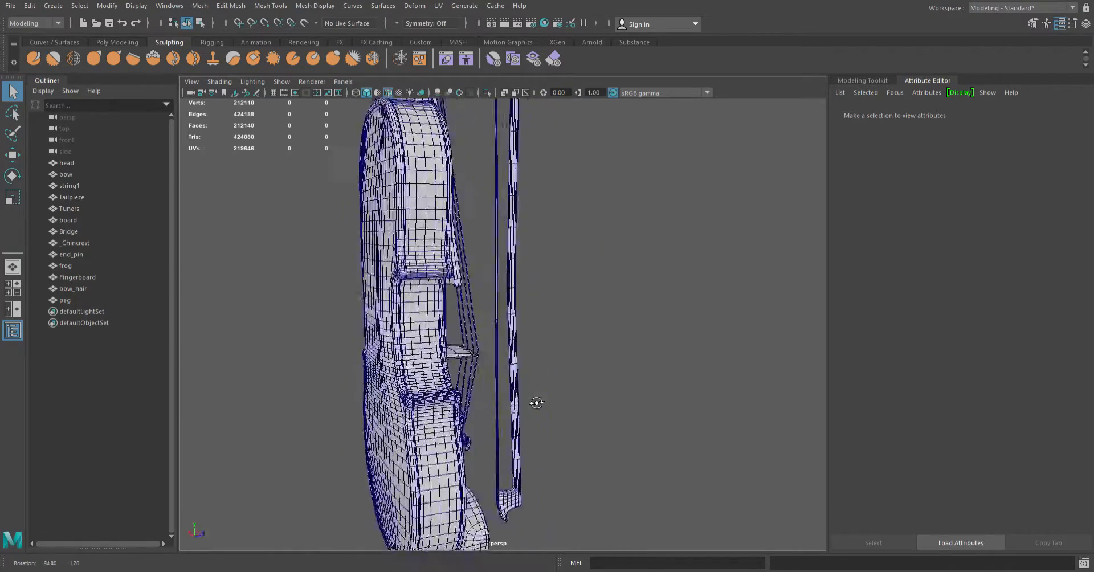
pyautogui.moveTo(537, 403); pyautogui.dragTo(491, 443)
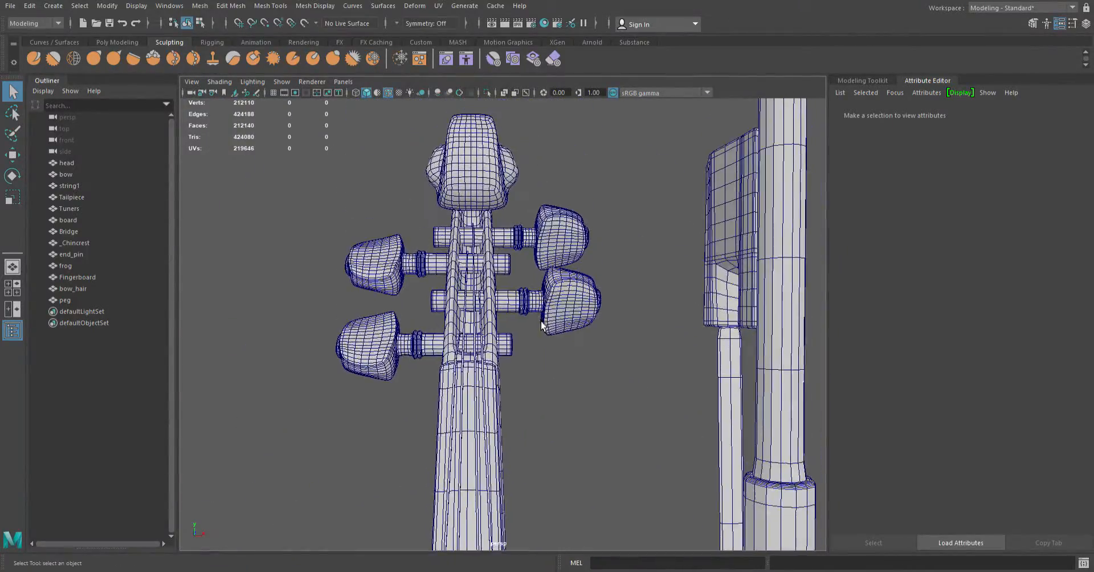
pyautogui.moveTo(541, 325); pyautogui.dragTo(663, 304)
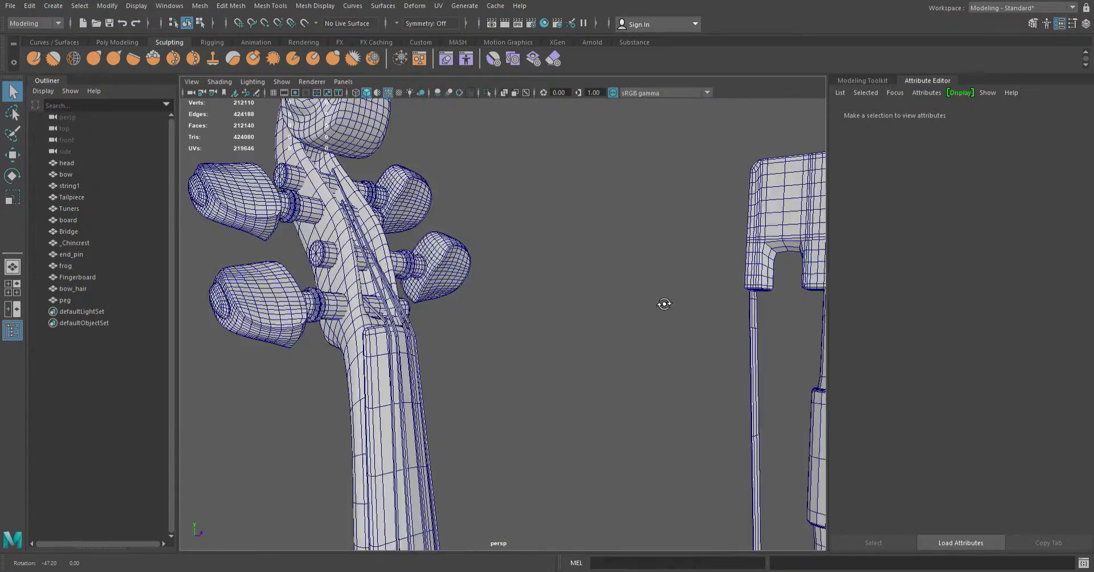
pyautogui.moveTo(663, 304); pyautogui.dragTo(607, 342)
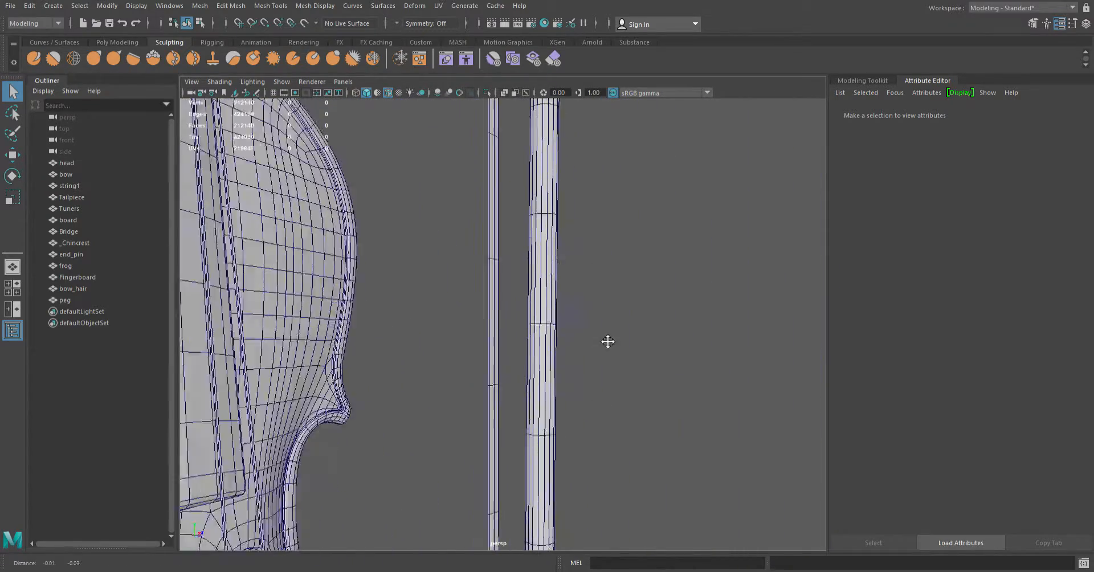